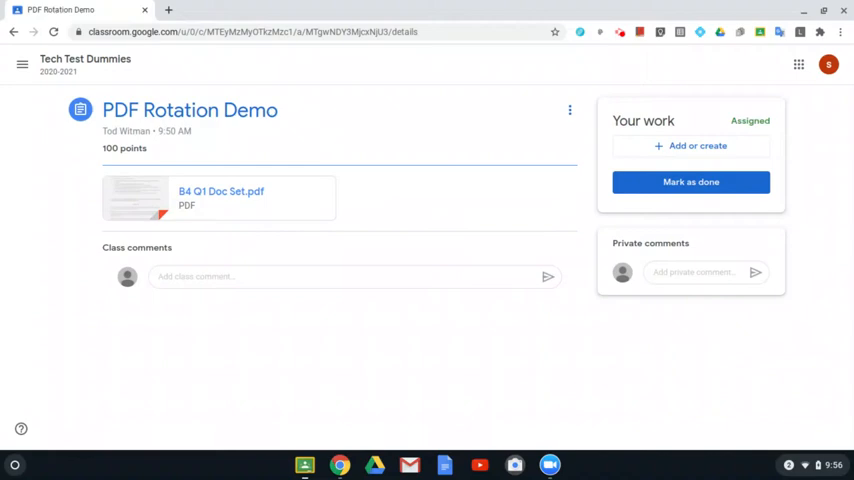
mouse_move(348, 270)
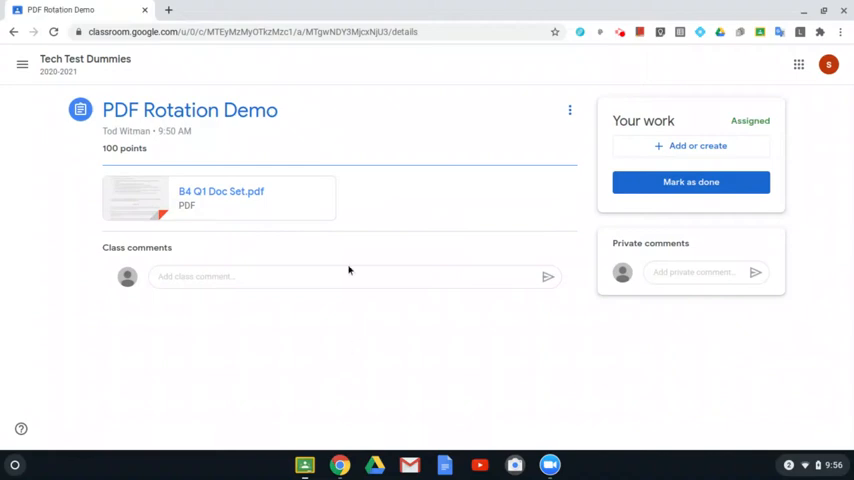
mouse_move(238, 208)
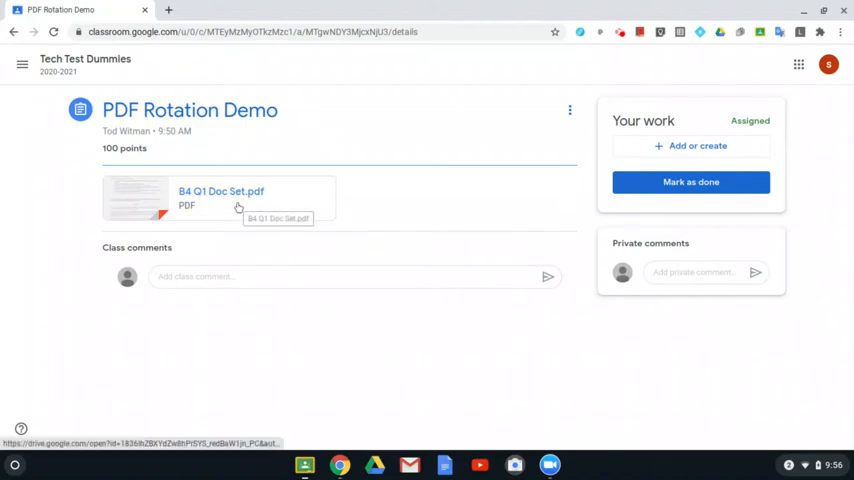
Open the attached B4 Q1 Doc Set.pdf in Classroom's preview and check the Open with apps
click(238, 208)
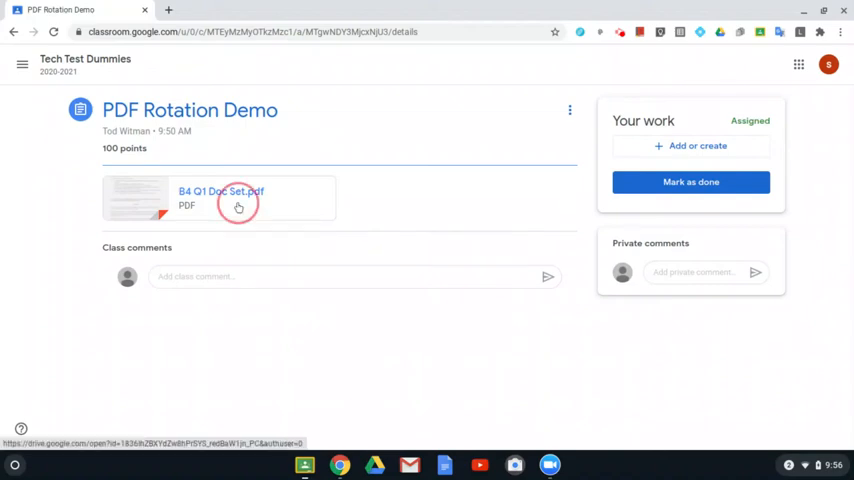
click(220, 196)
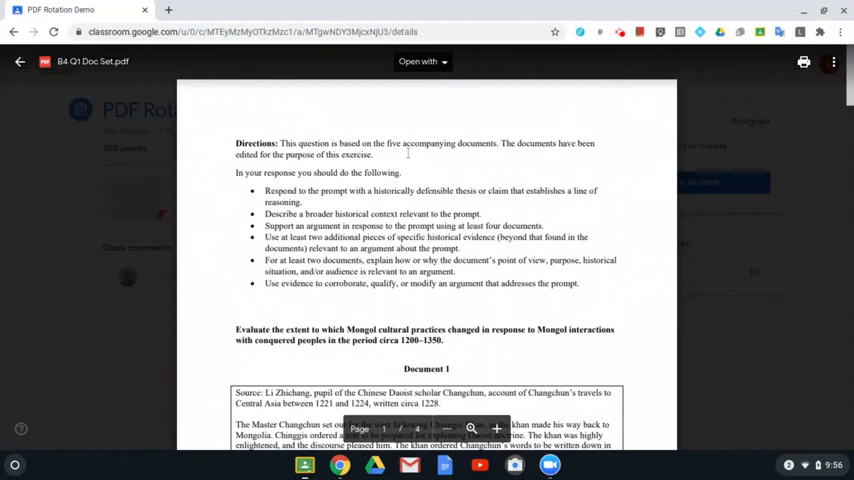
click(420, 60)
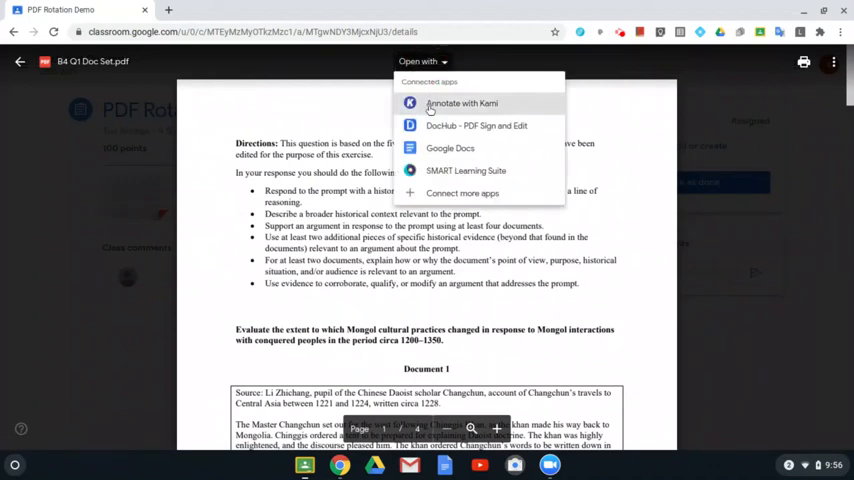
mouse_move(718, 108)
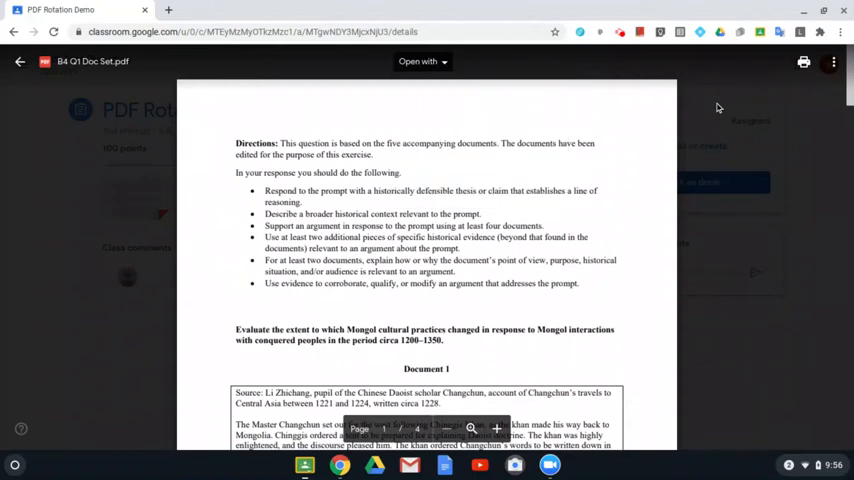
mouse_move(436, 136)
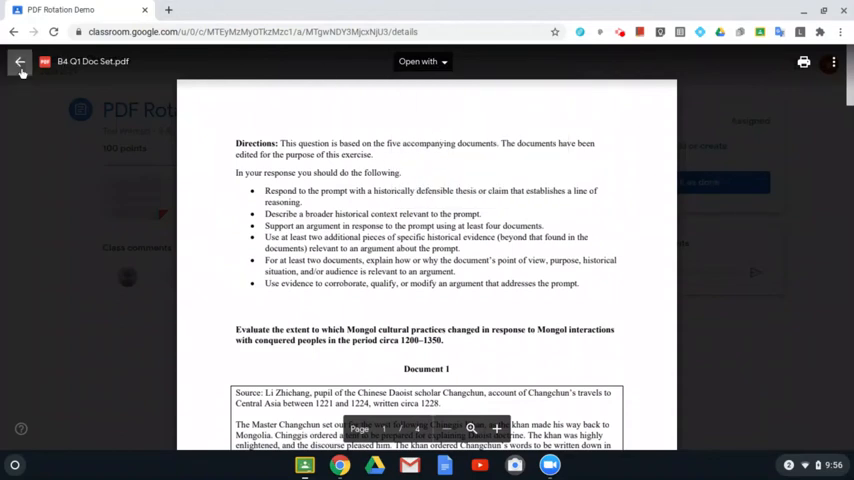
click(20, 62)
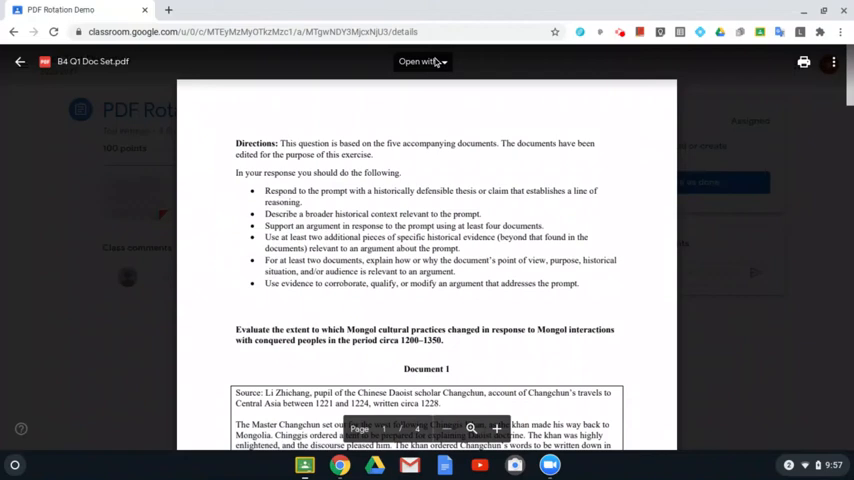
mouse_move(122, 244)
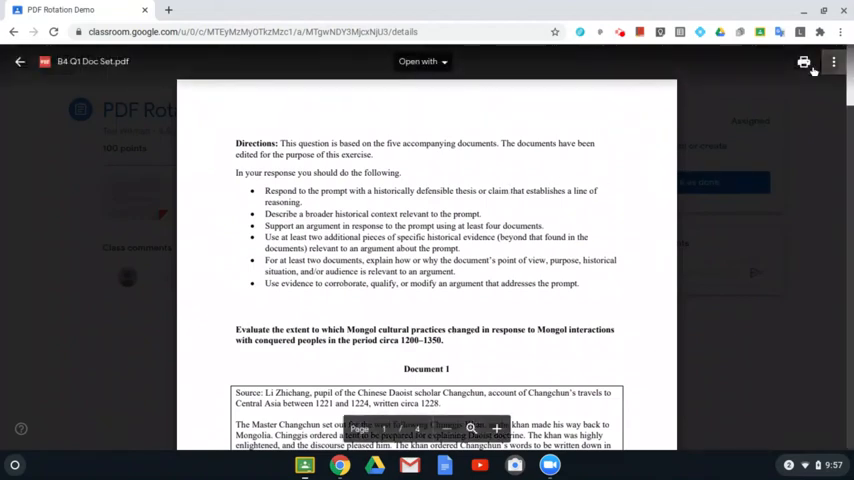
mouse_move(804, 62)
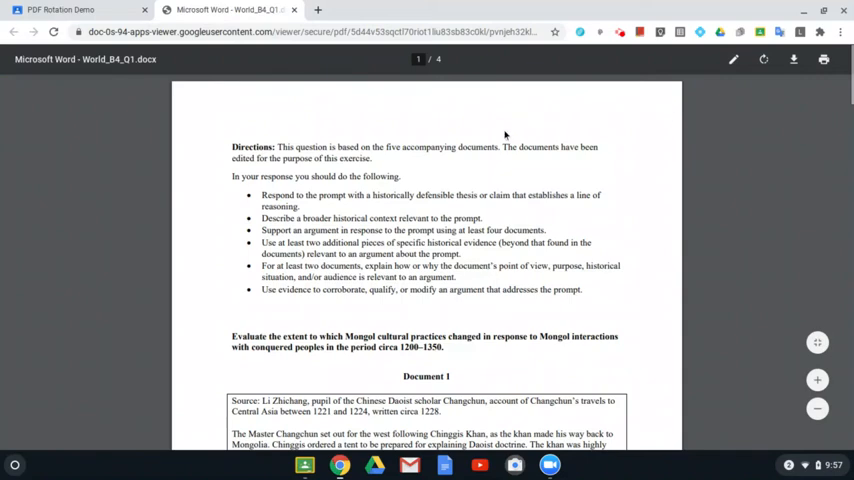
Rotate the PDF pages a quarter turn clockwise, then rotate them back counterclockwise to upright
right_click(504, 136)
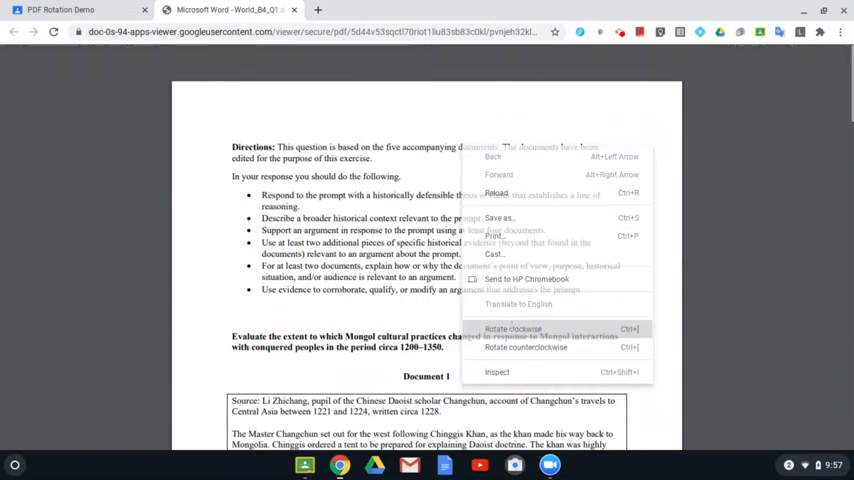
click(512, 328)
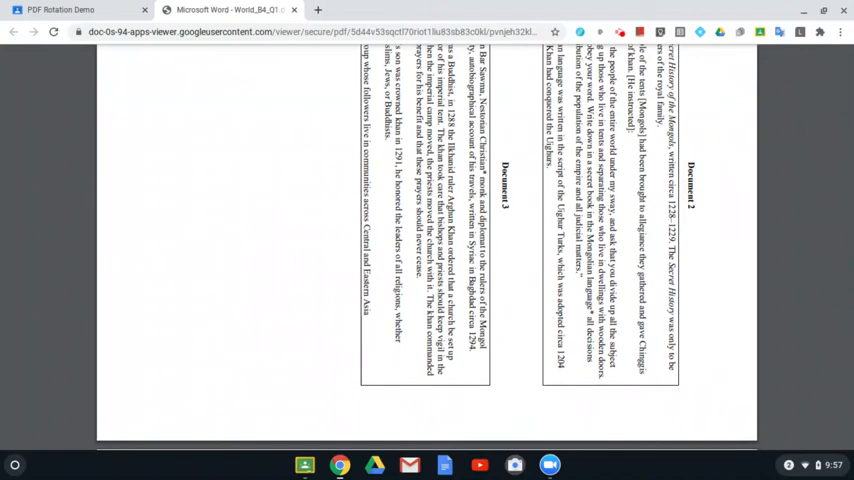
scroll(down, 3)
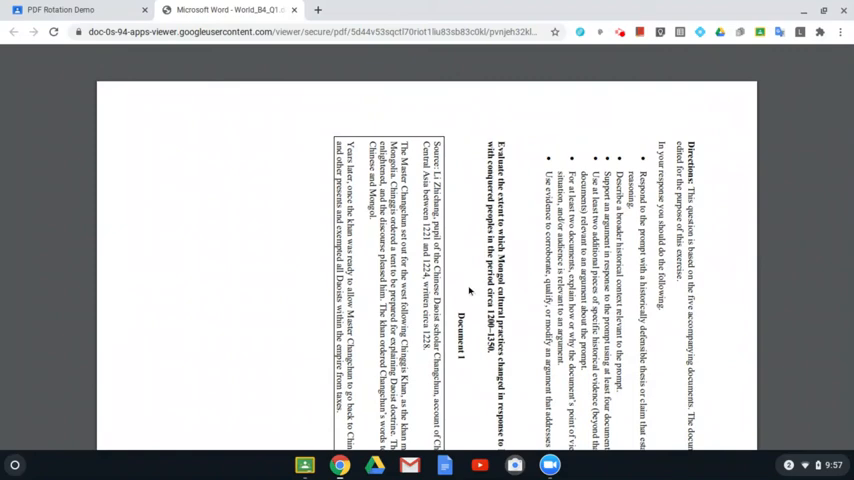
right_click(468, 290)
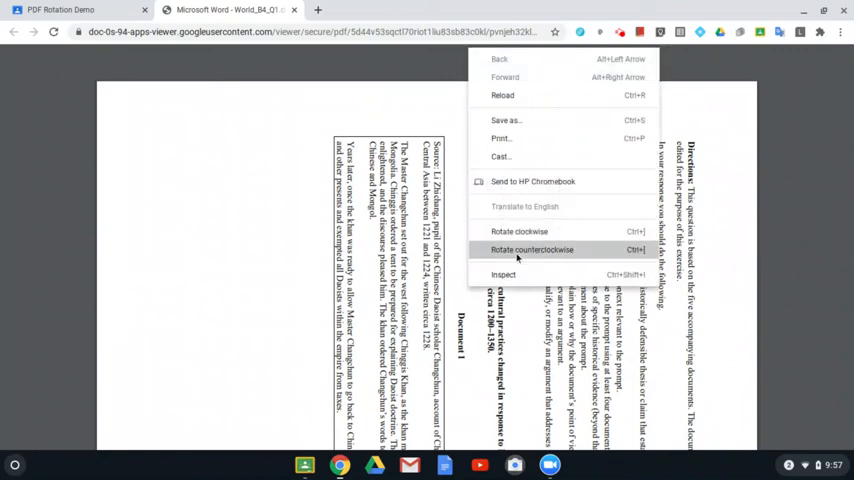
click(532, 250)
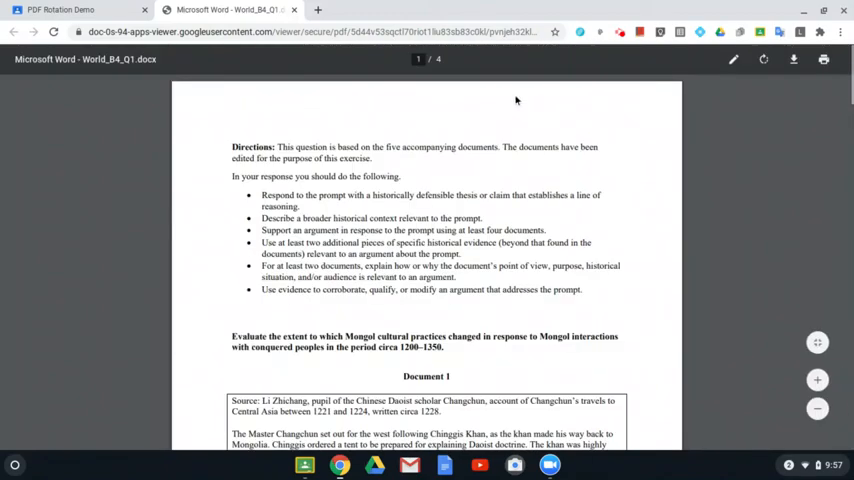
mouse_move(570, 112)
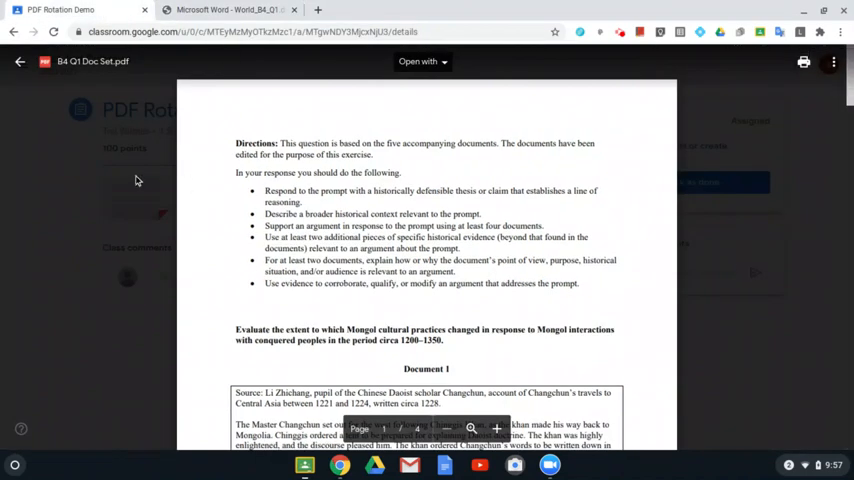
mouse_move(732, 146)
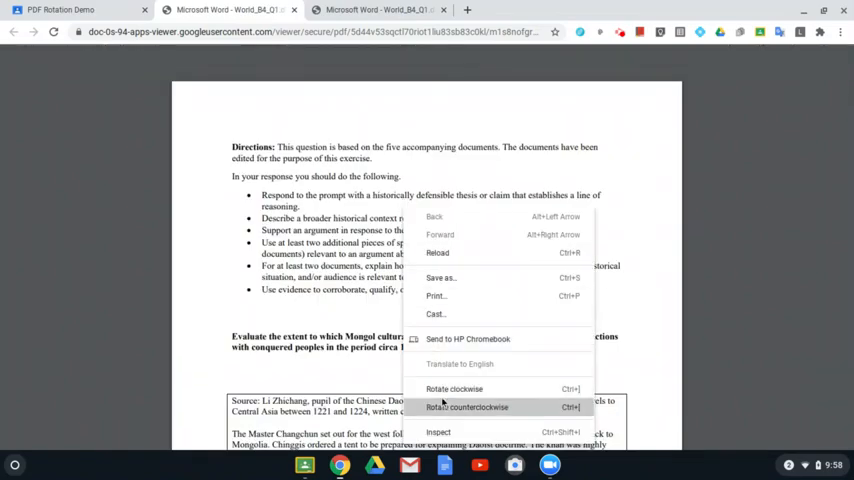
mouse_move(382, 384)
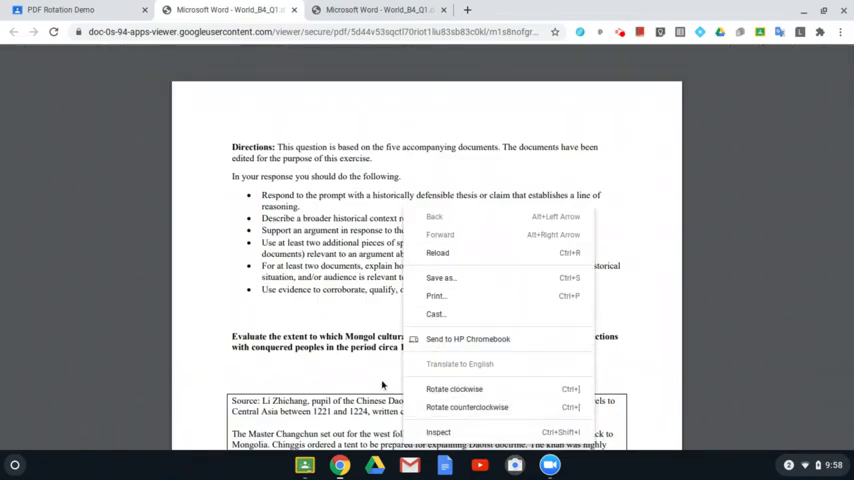